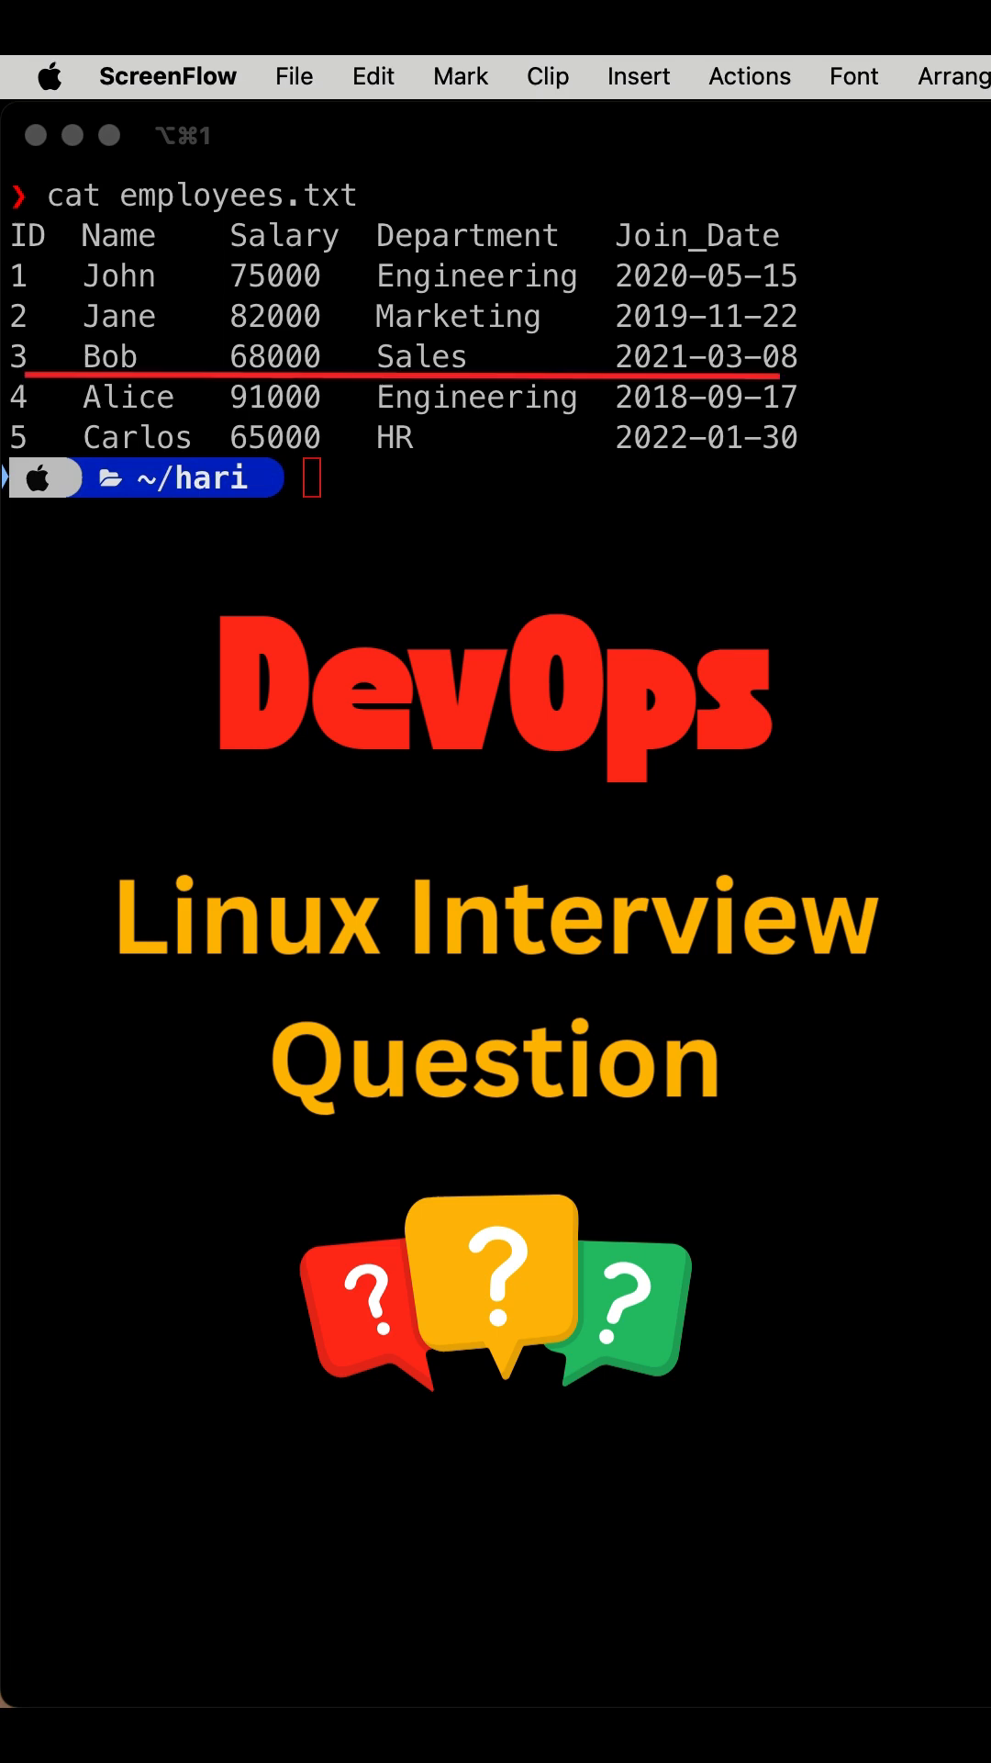
Step: Compose awk 'NR==4' to select record number 4, Bob's row in employees.txt
text(a)
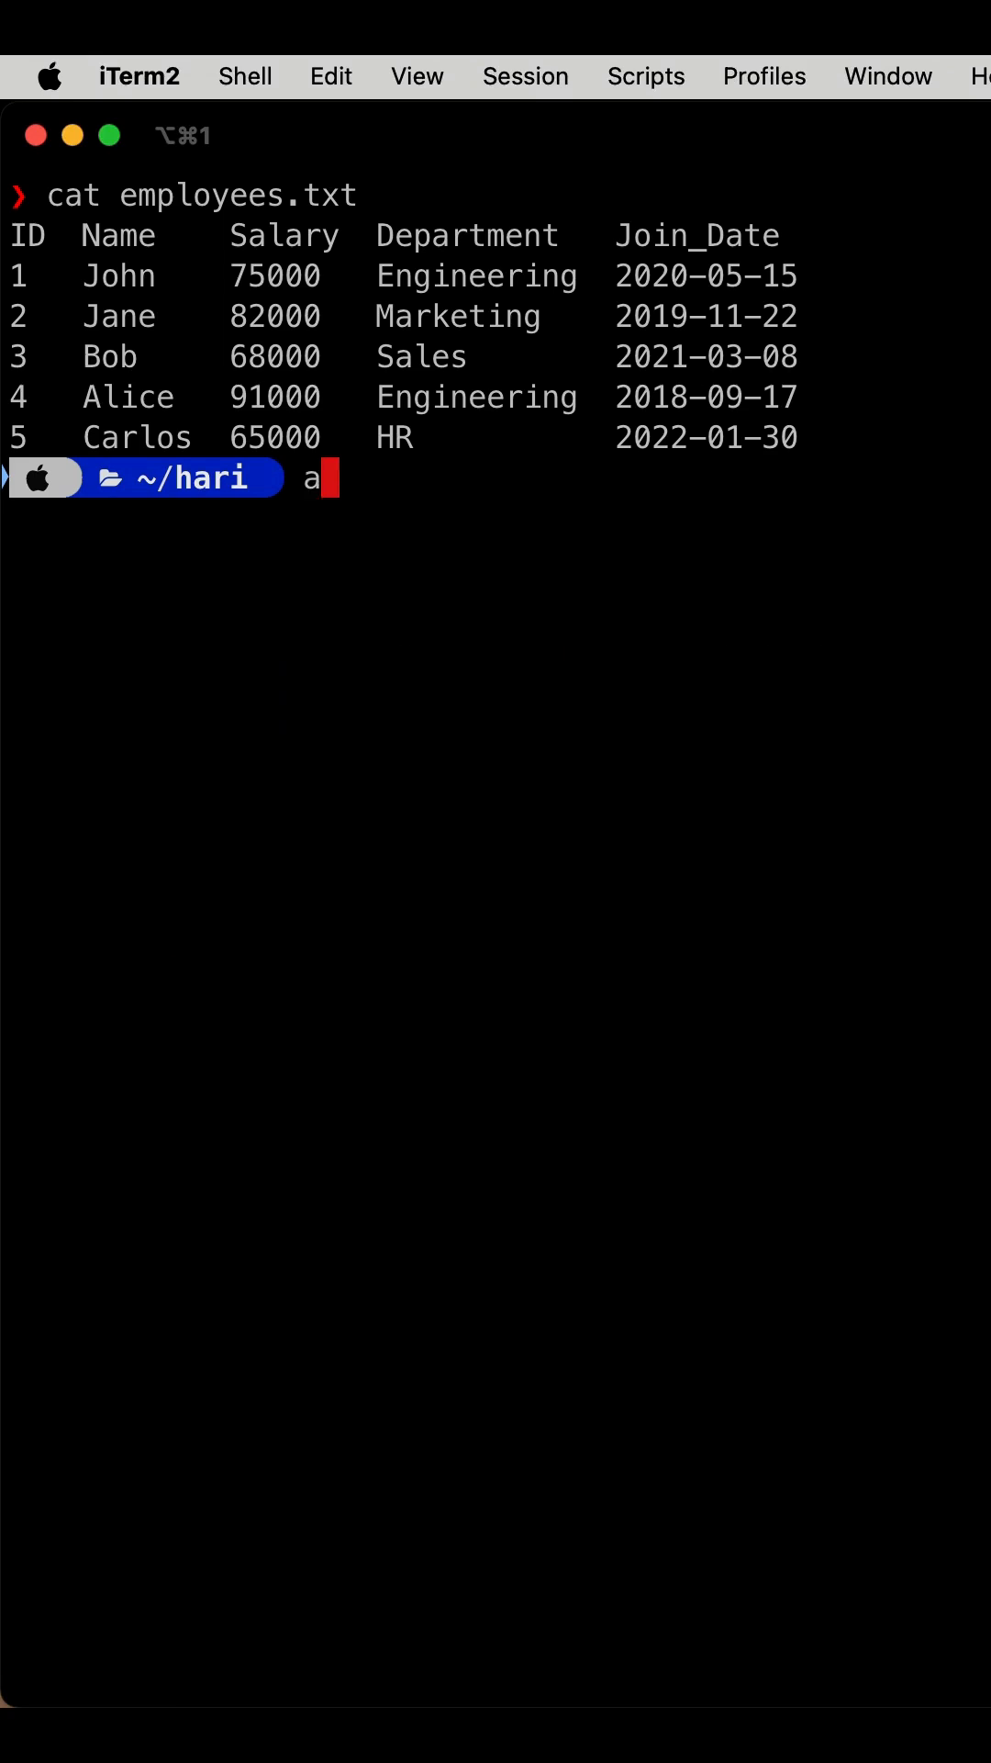
text(wk)
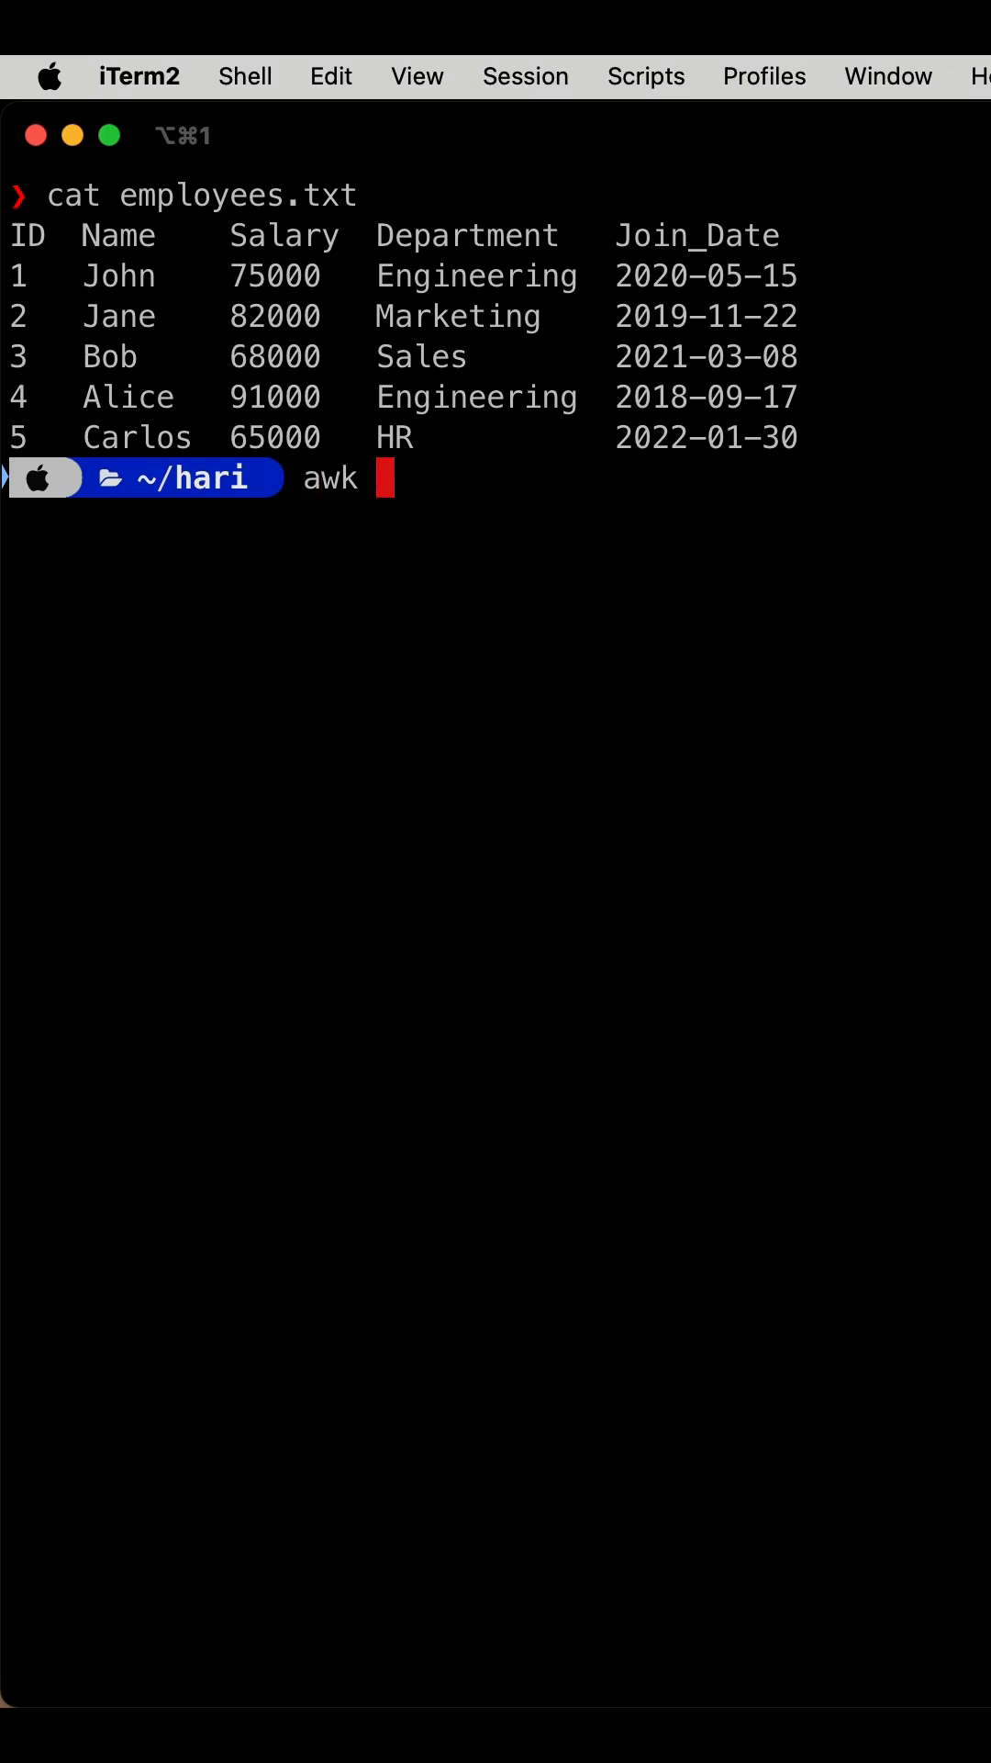
mouse_move(107, 349)
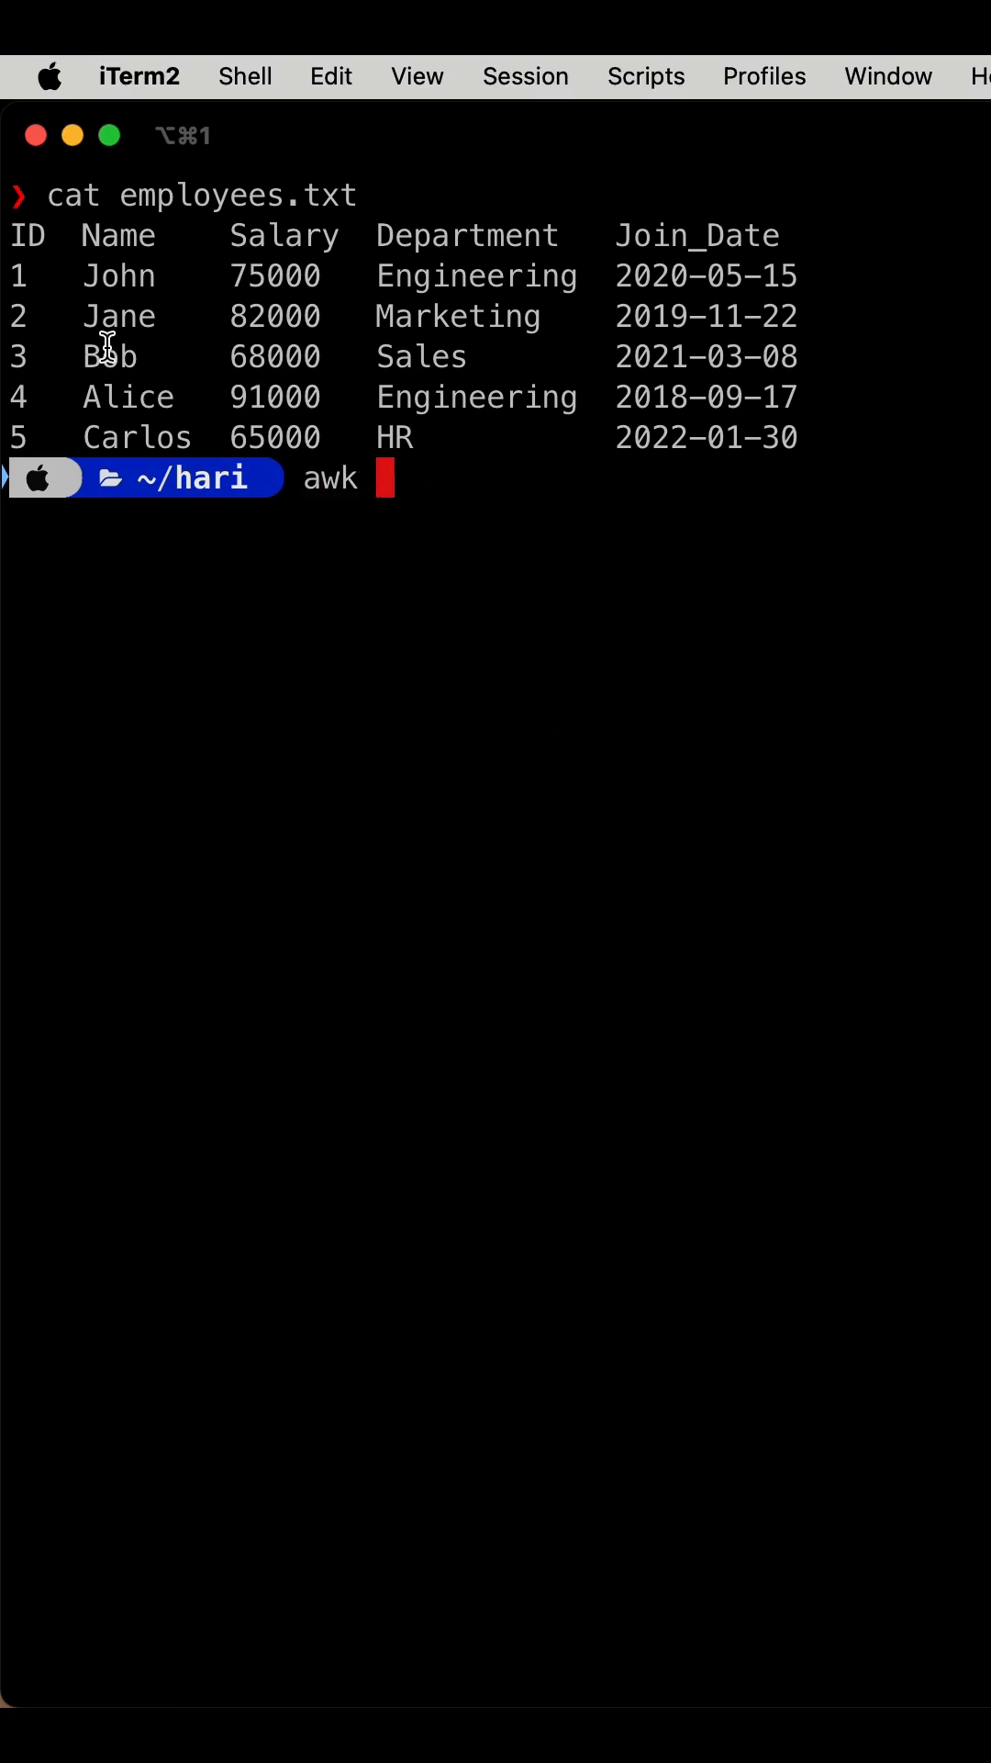
double_click(107, 356)
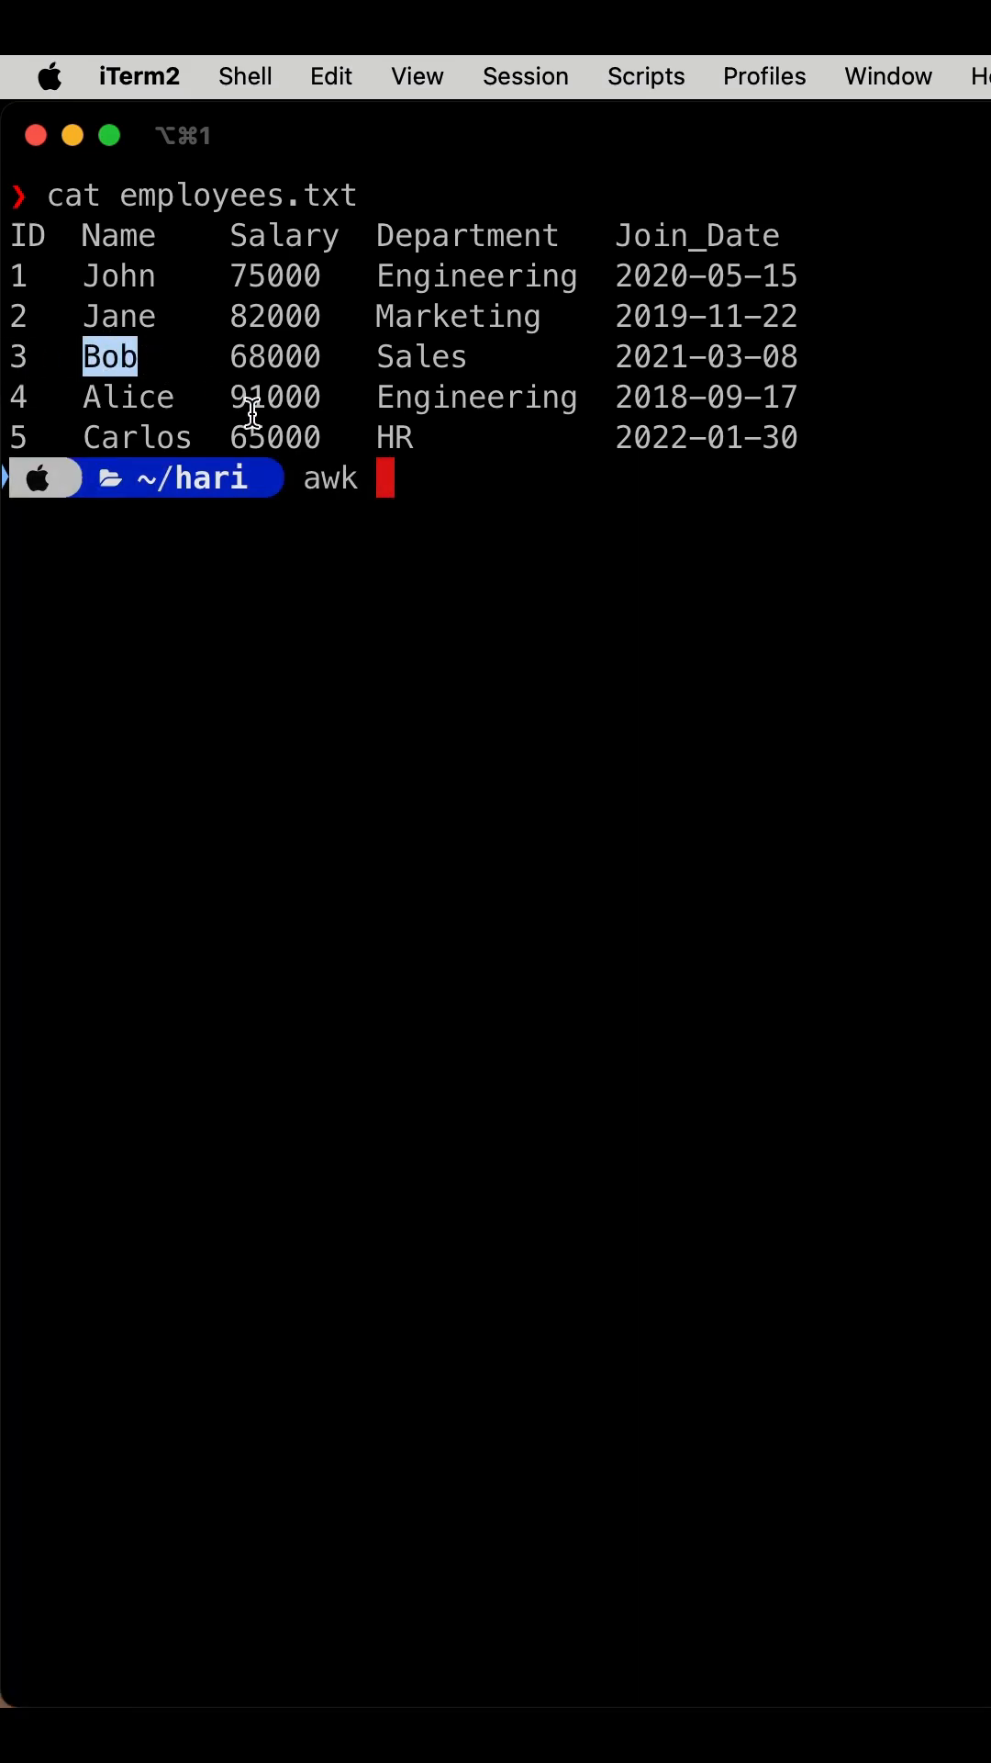
text('NR=='')
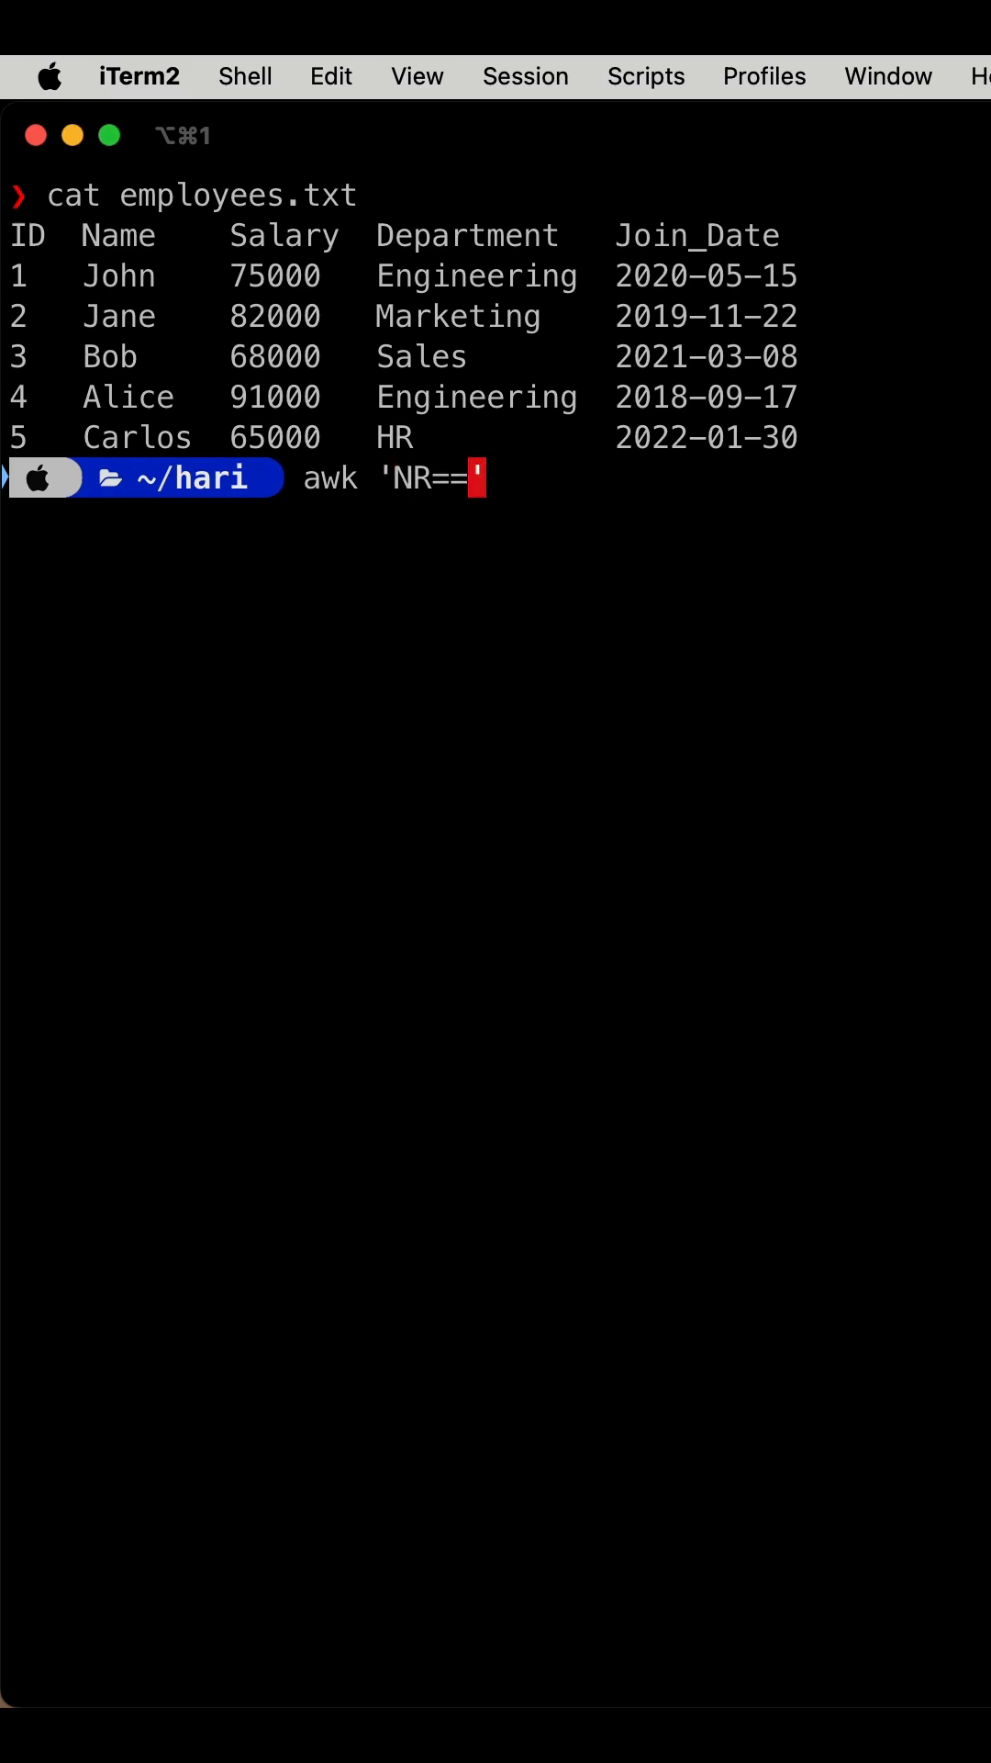
text(4)
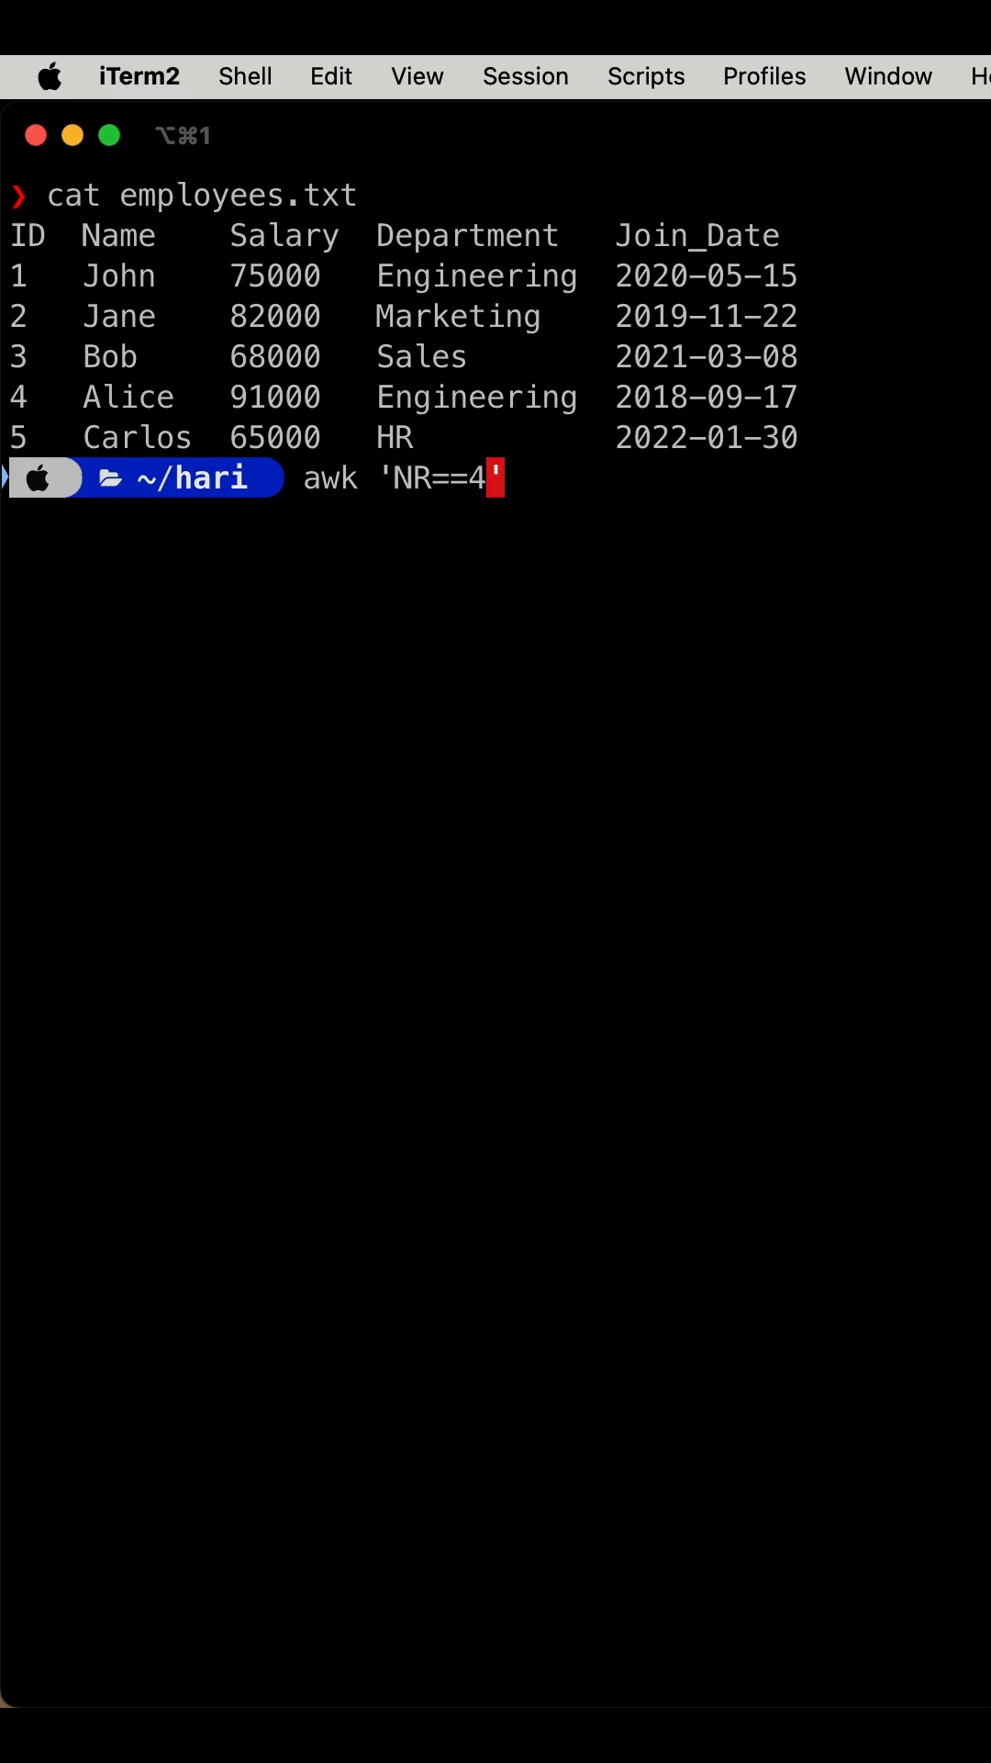
text(')
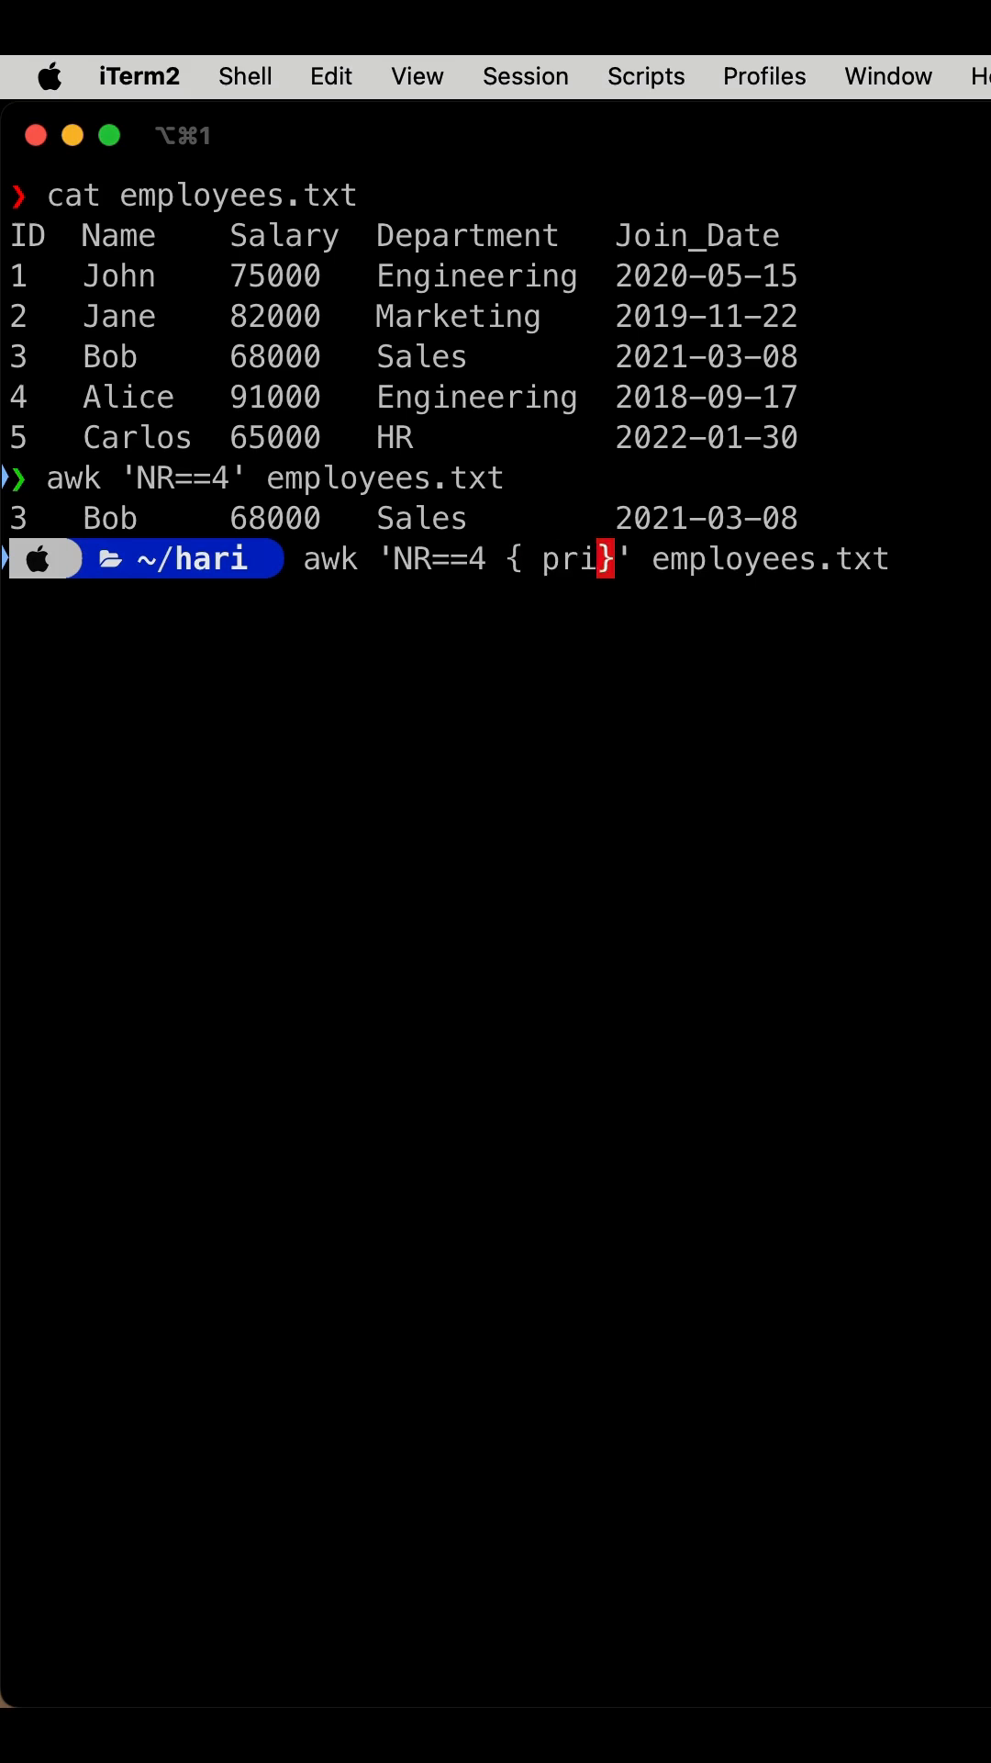
Step: Run awk 'NR==4 { print $3 }' employees.txt to output Bob's salary 68000
text(nt $3)
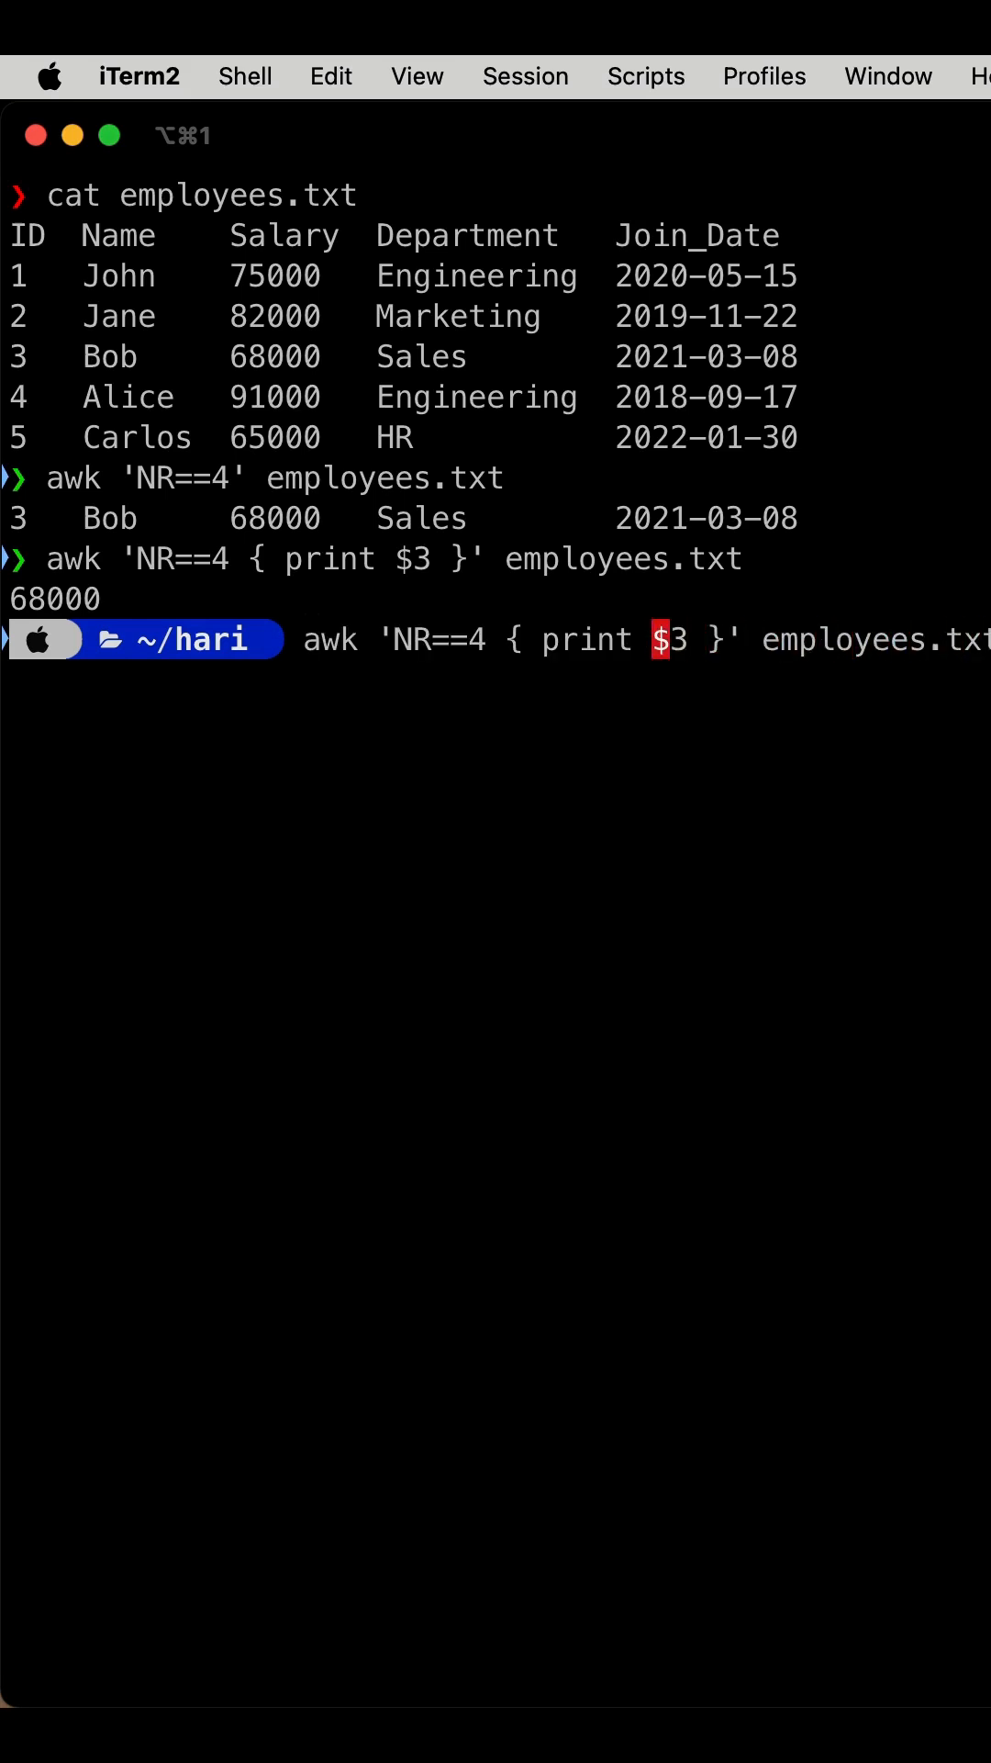
Step: Print $2 $3 as Bob68000, then print $2 "\t" $3 giving Bob and 68000 tab-separated
text($2 $)
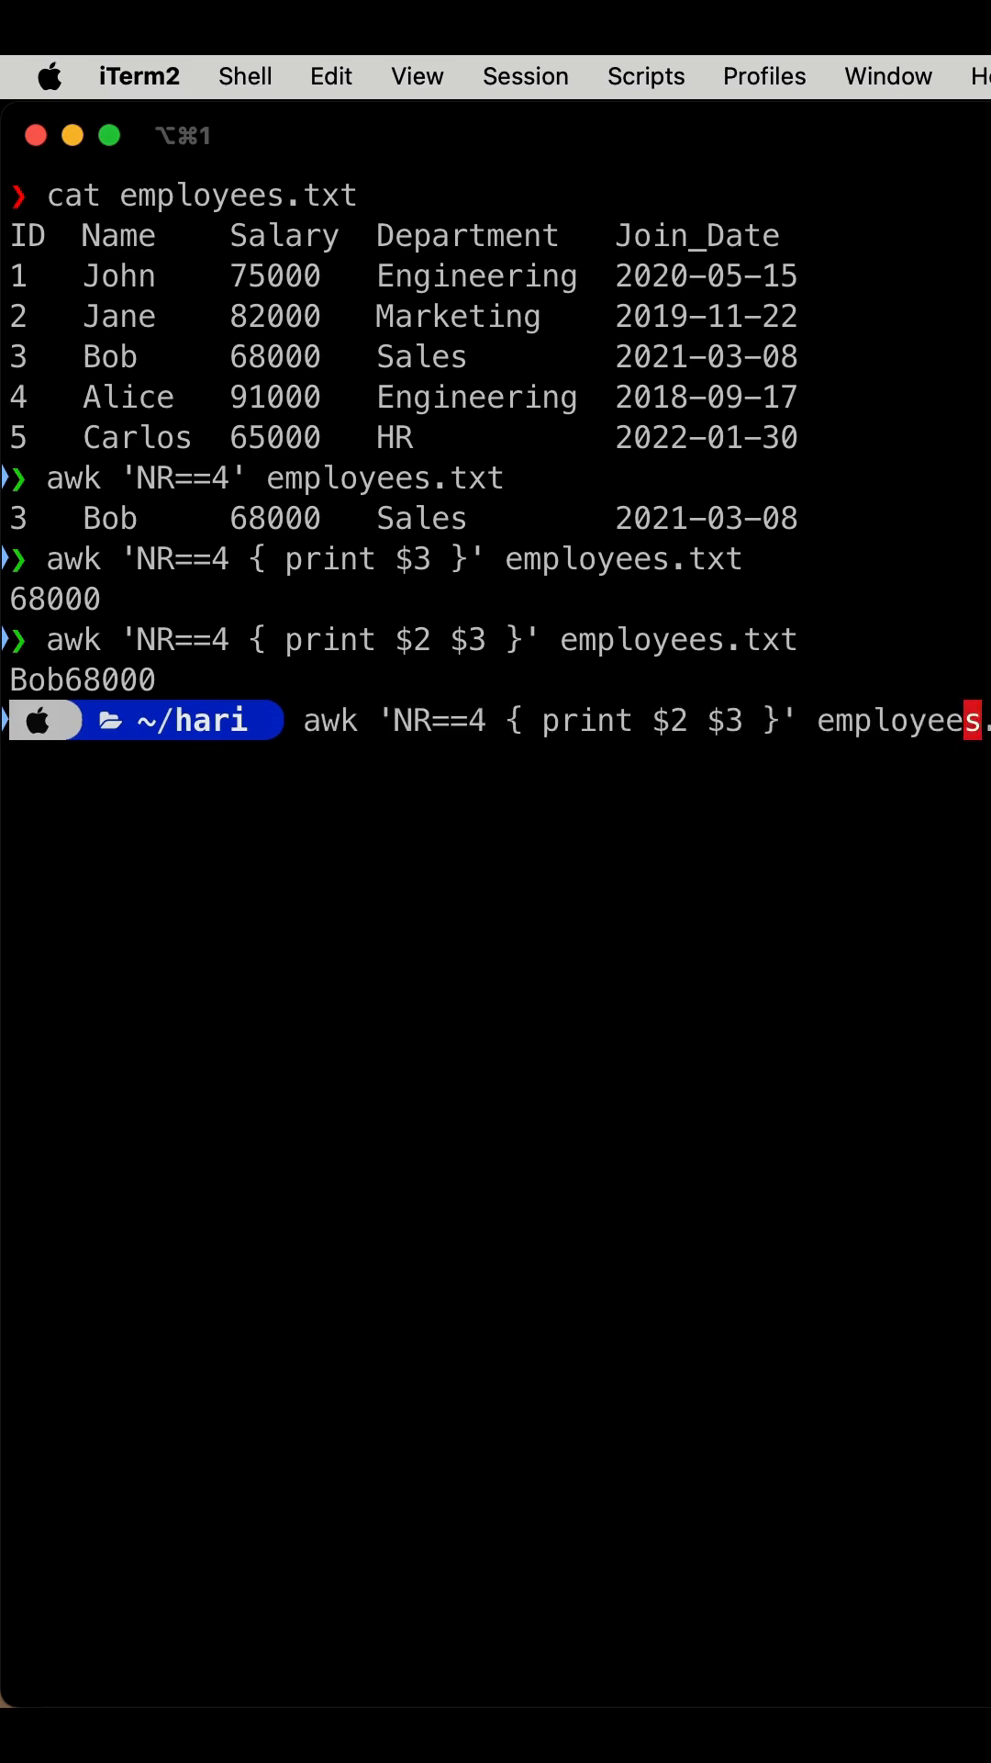
key(Left)
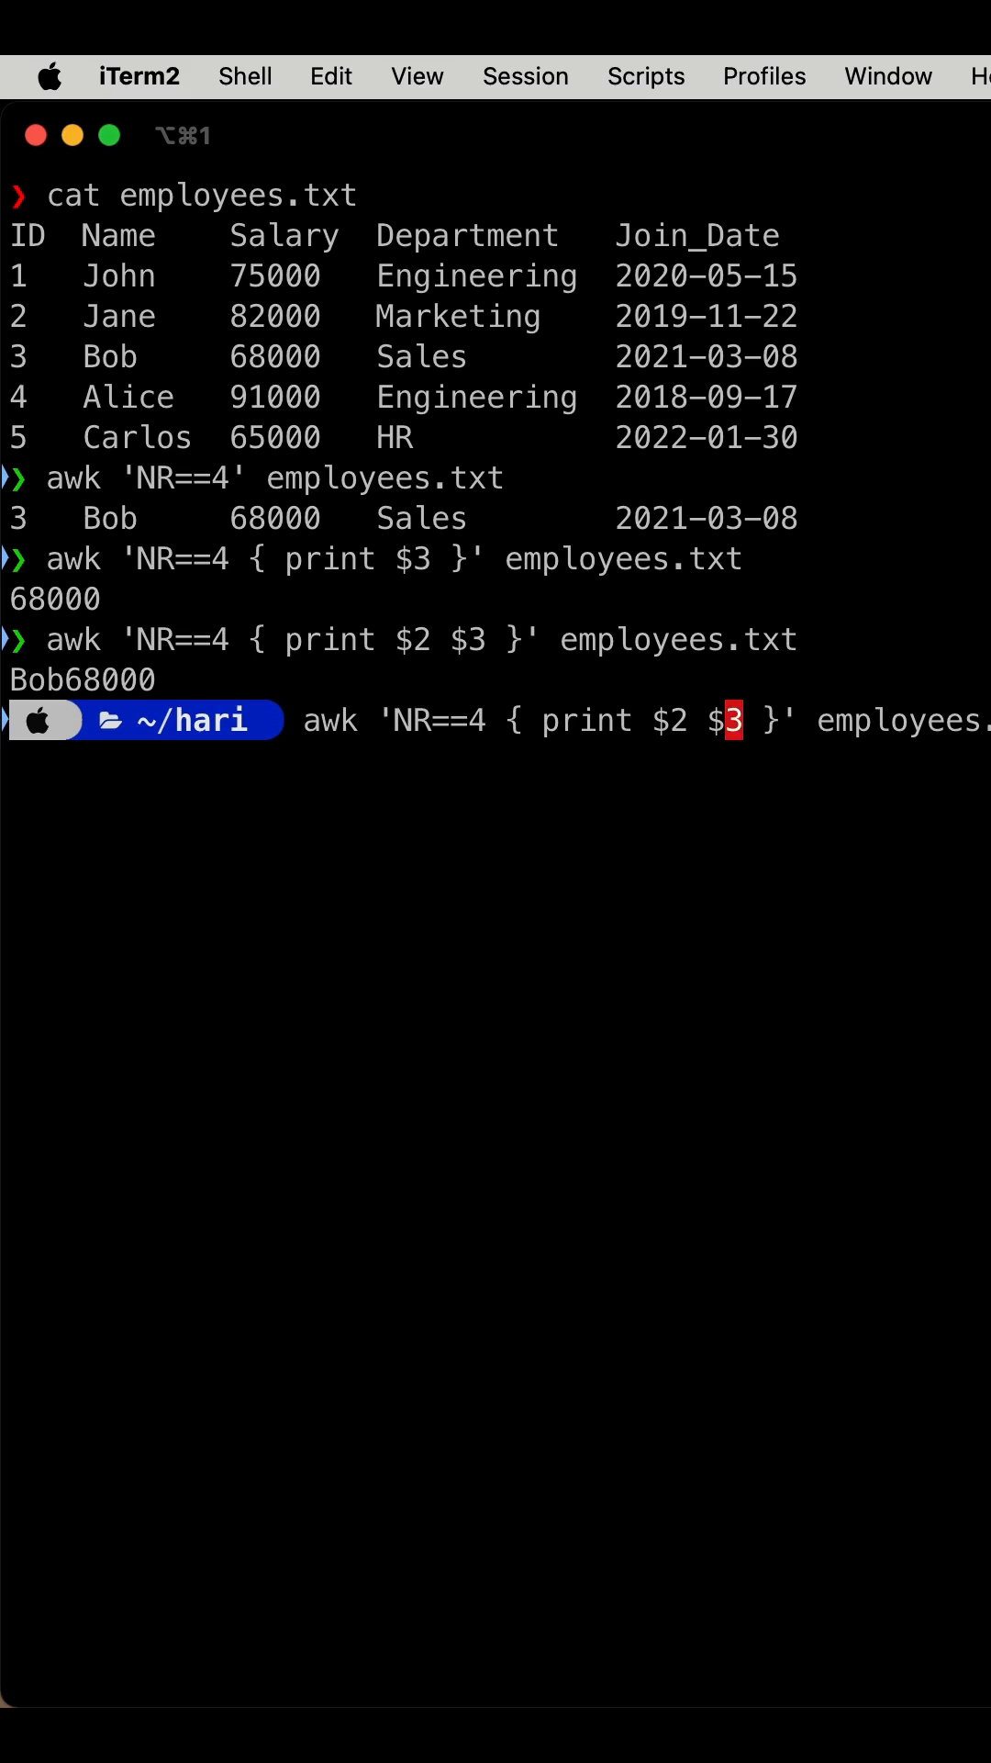
text("")
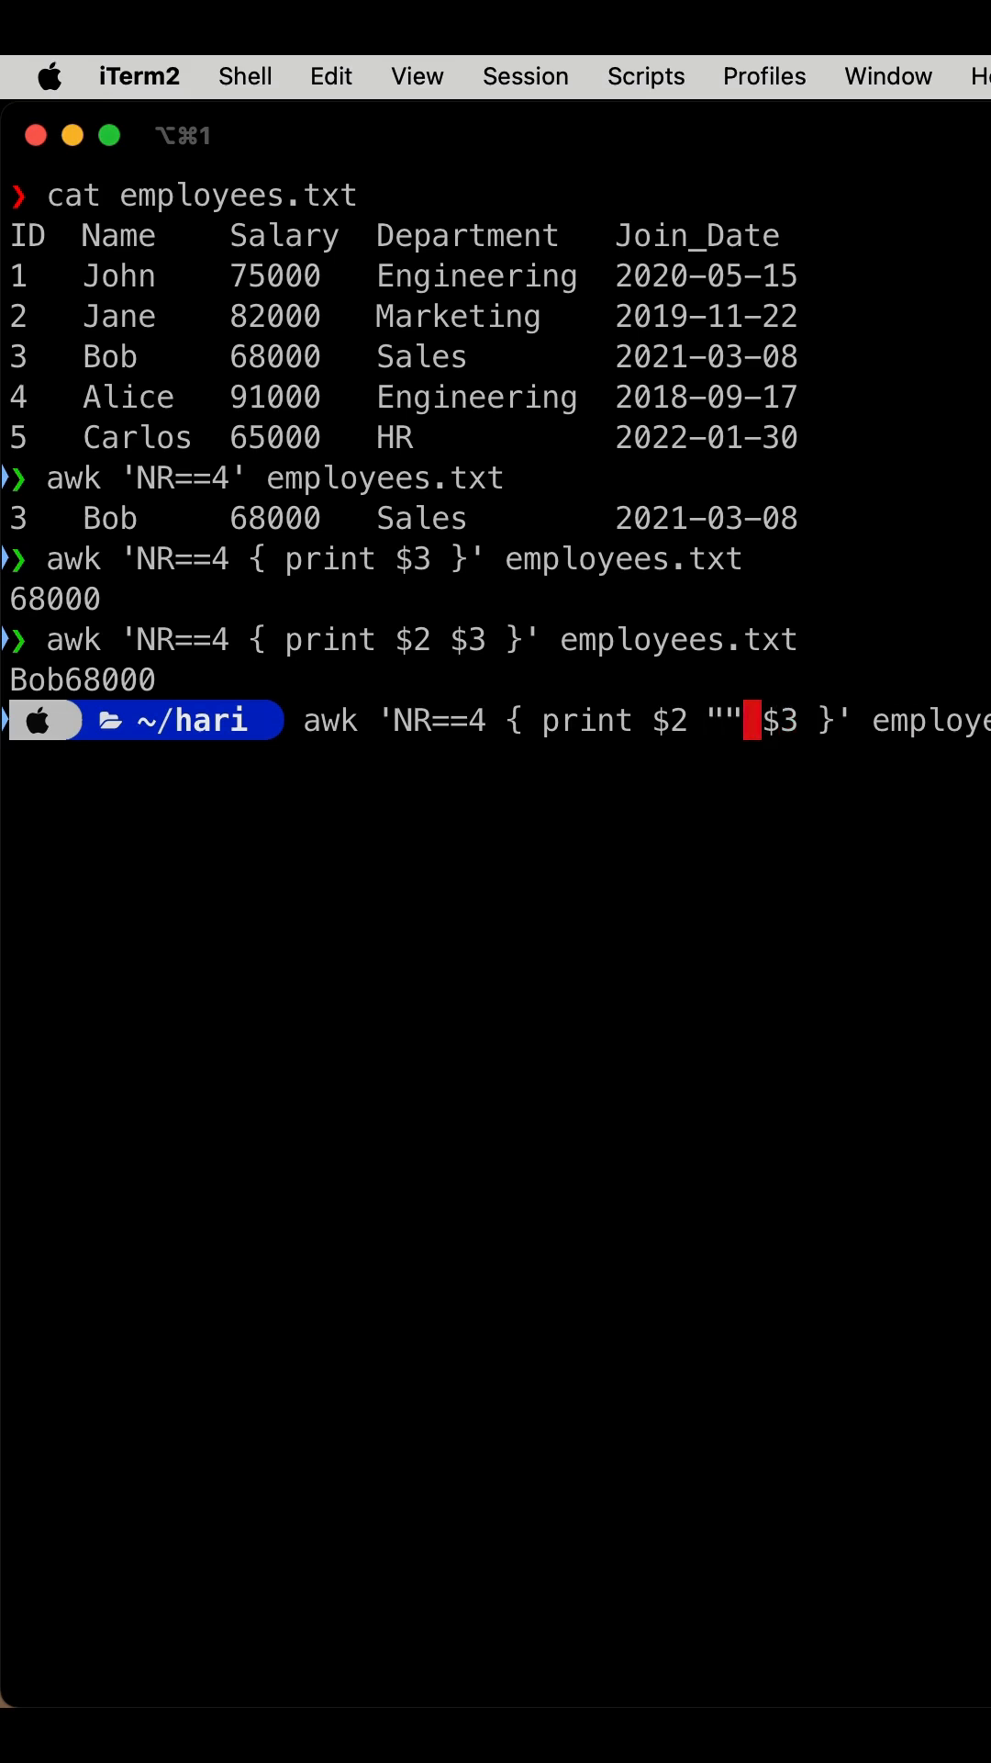
text(\t)
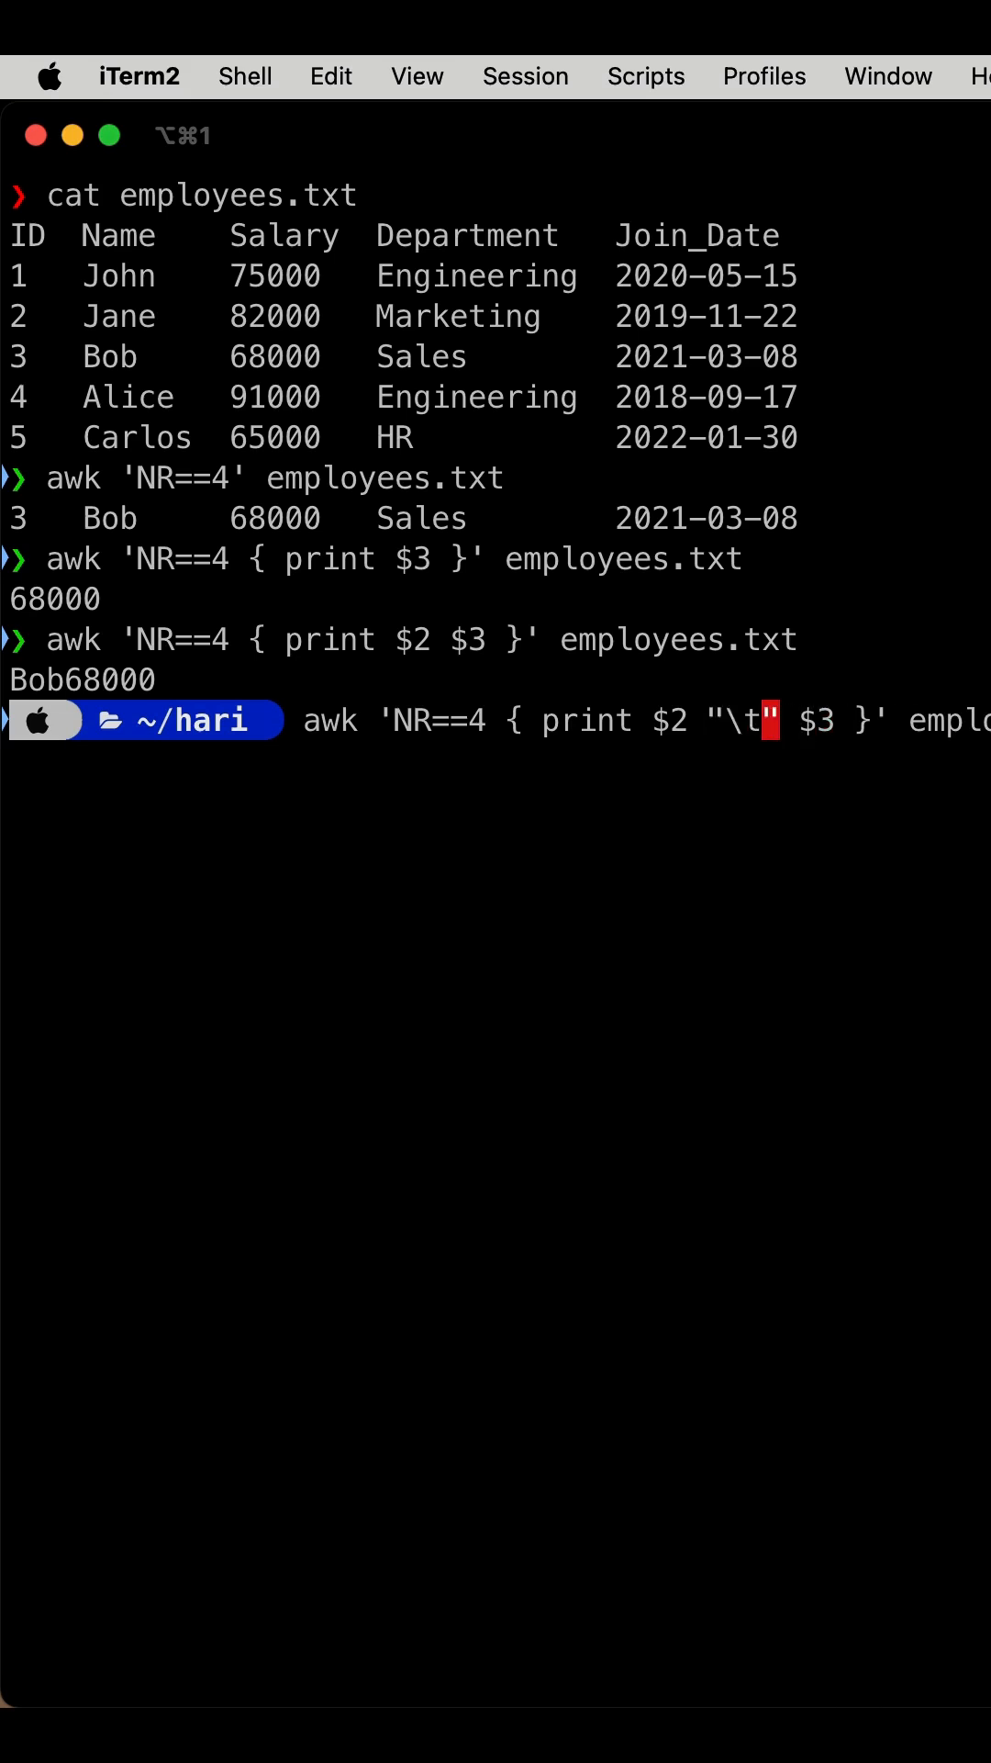
key(Enter)
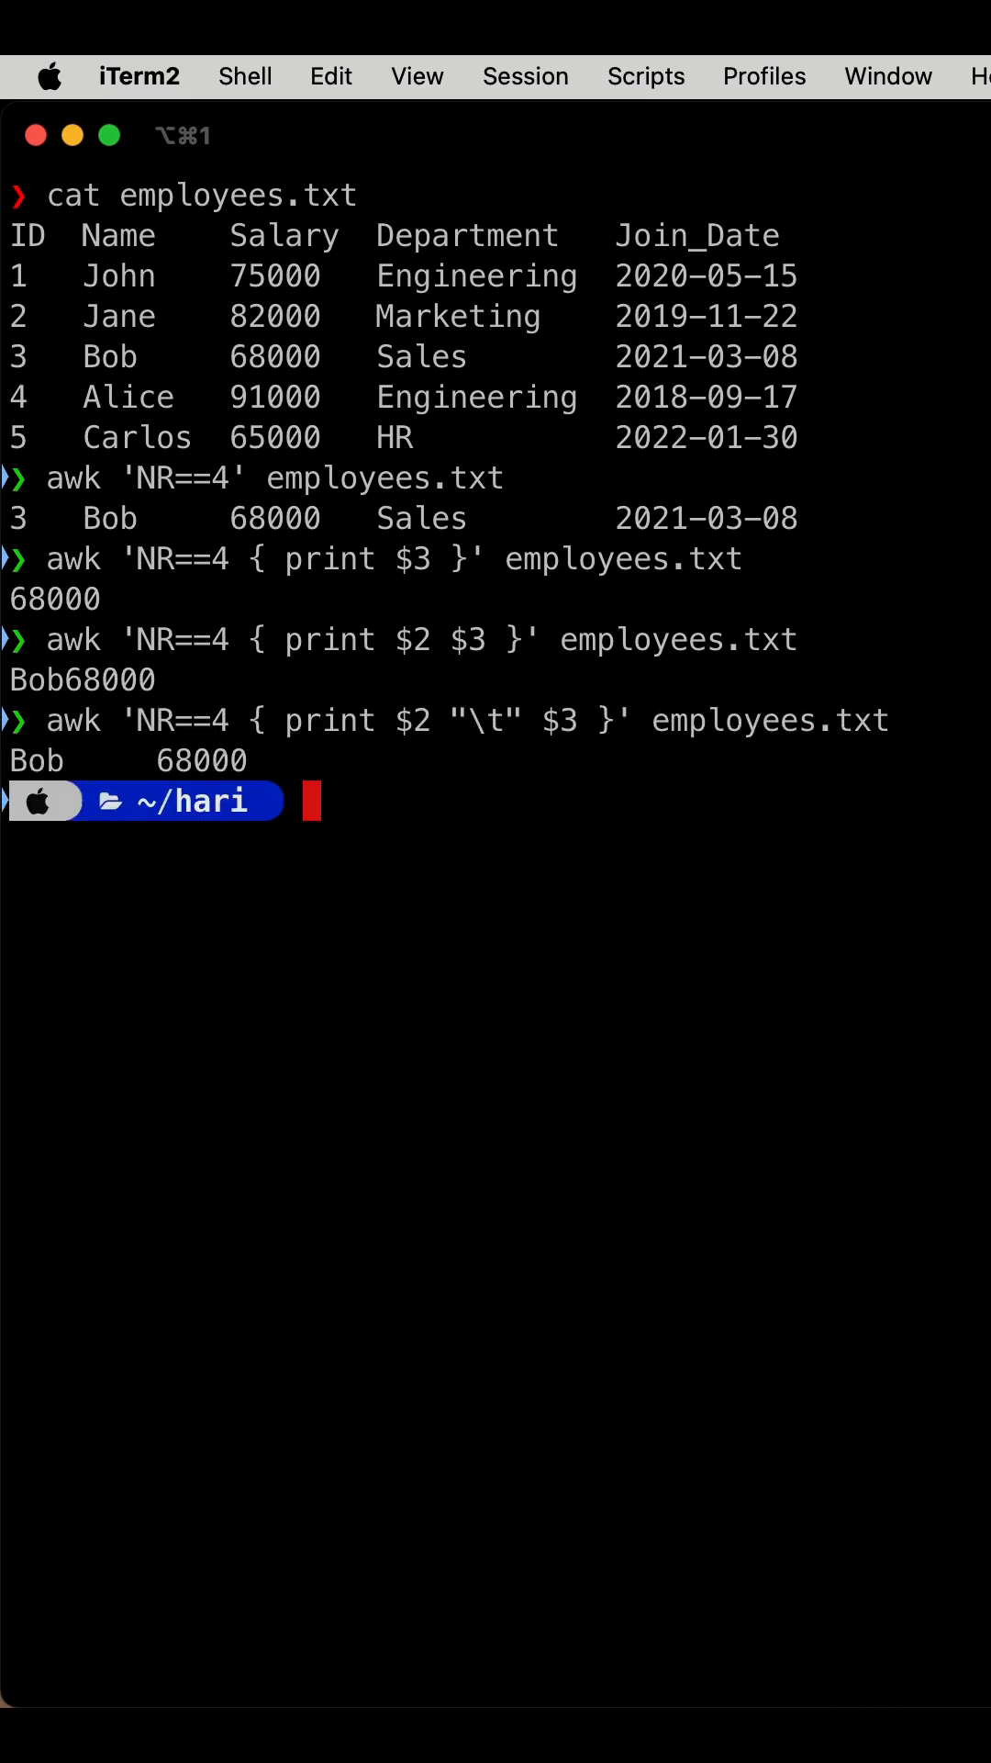